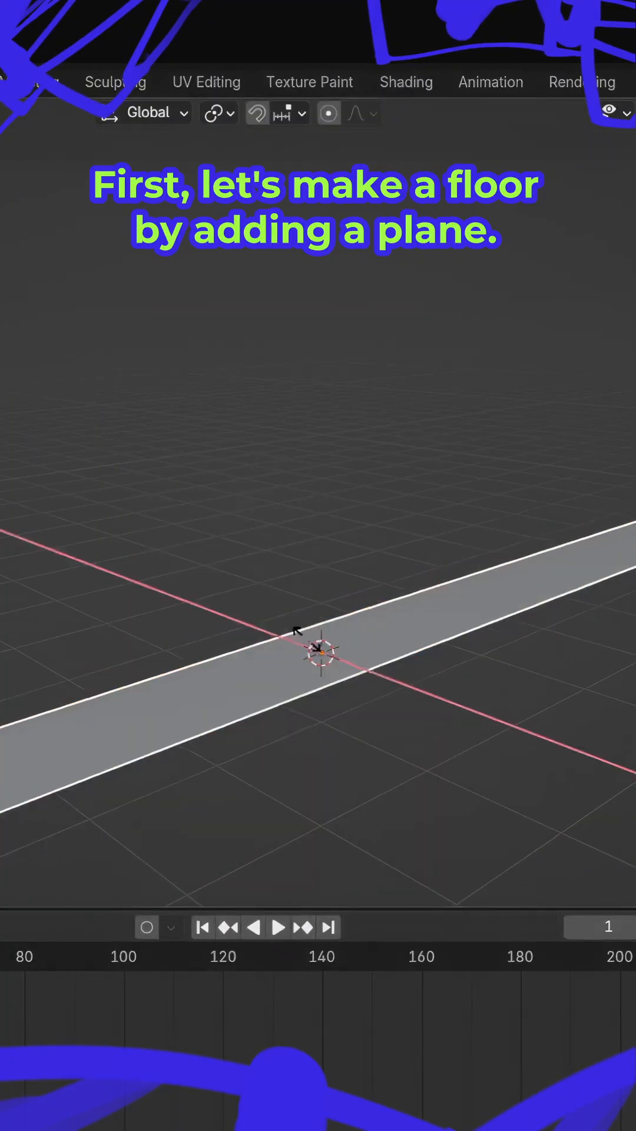
# Array the plank into 3 copies with relative X offset 3 and apply the modifier.
pyautogui.click(519, 241)
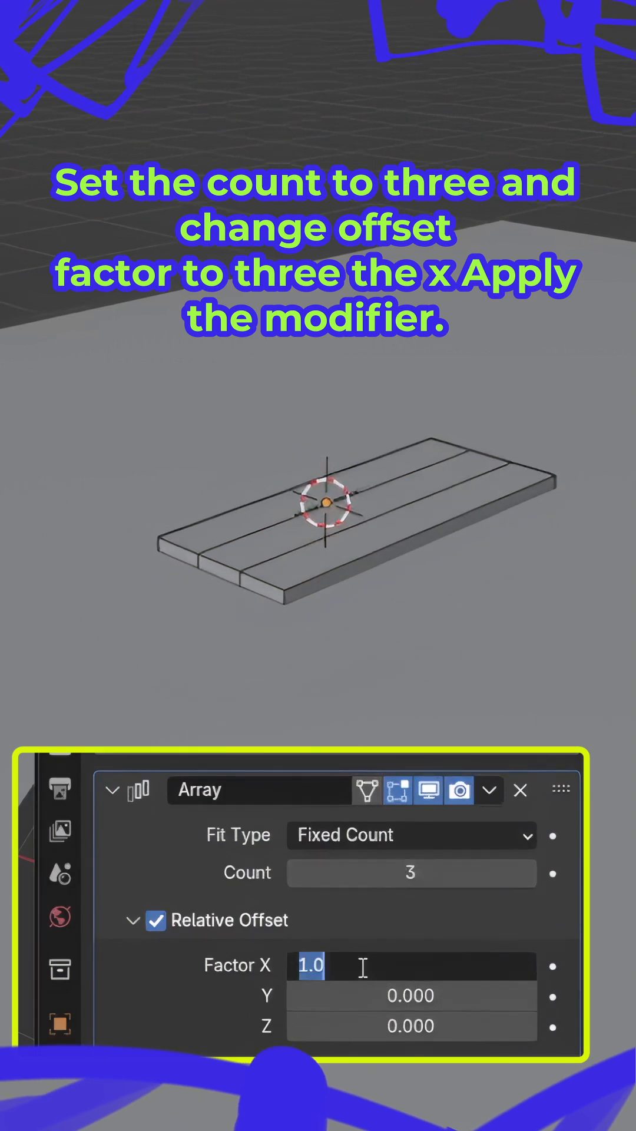
pyautogui.click(491, 790)
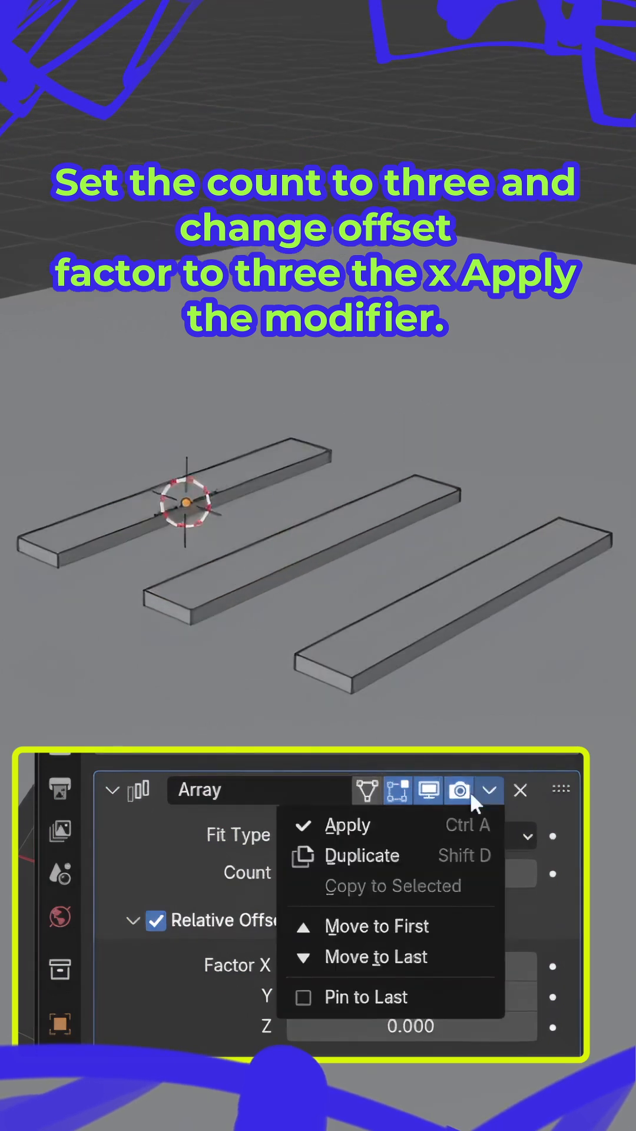
pyautogui.click(349, 825)
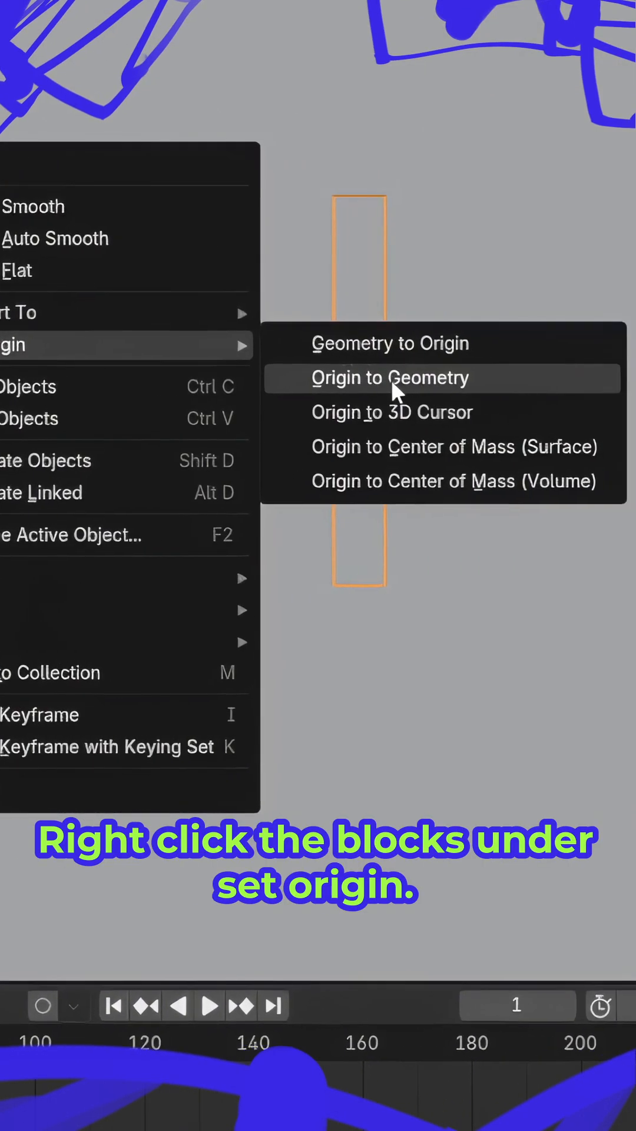
# Set each block's origin to its own geometry before arranging the pallet layer.
pyautogui.click(391, 378)
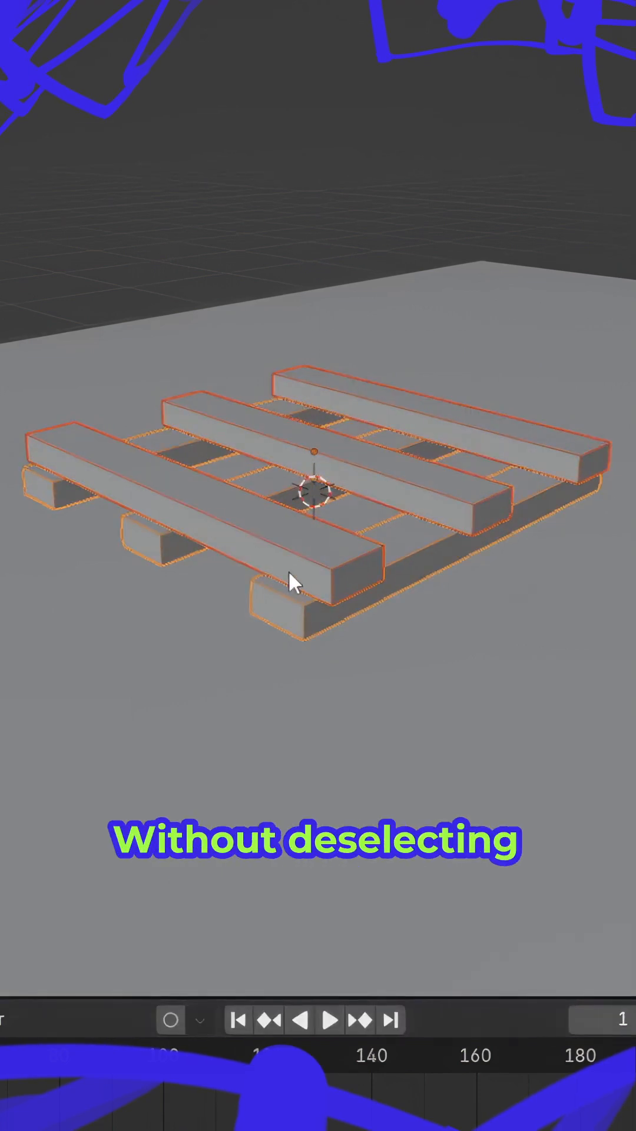
# Duplicate the pallet layer straight up along Z and repeat it to grow the tower.
pyautogui.press('shift+d')
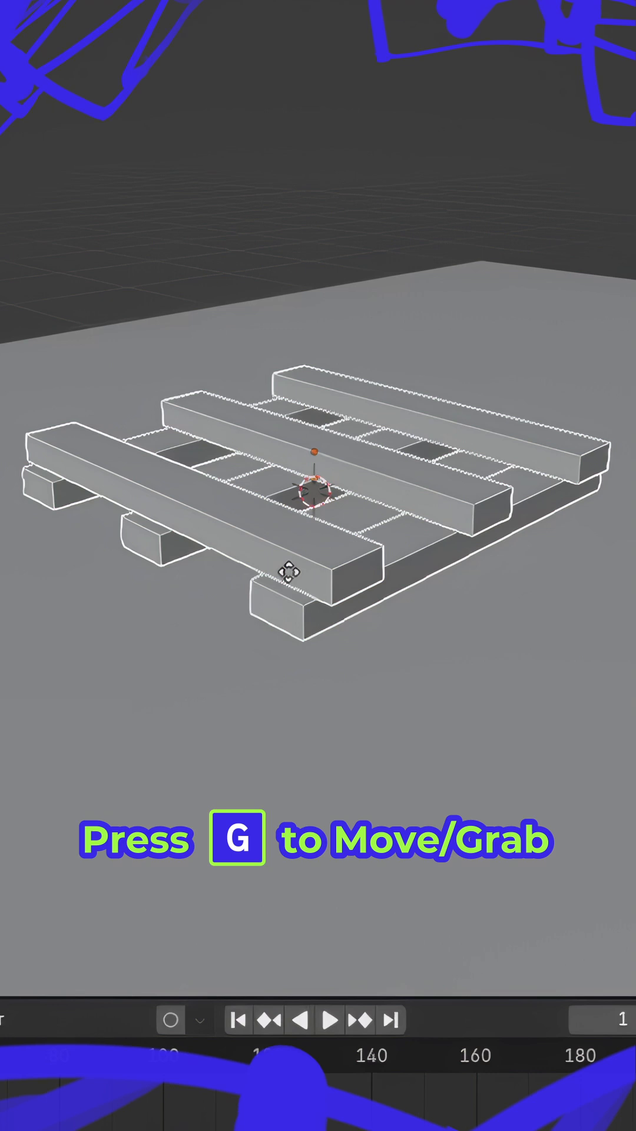
pyautogui.press('z')
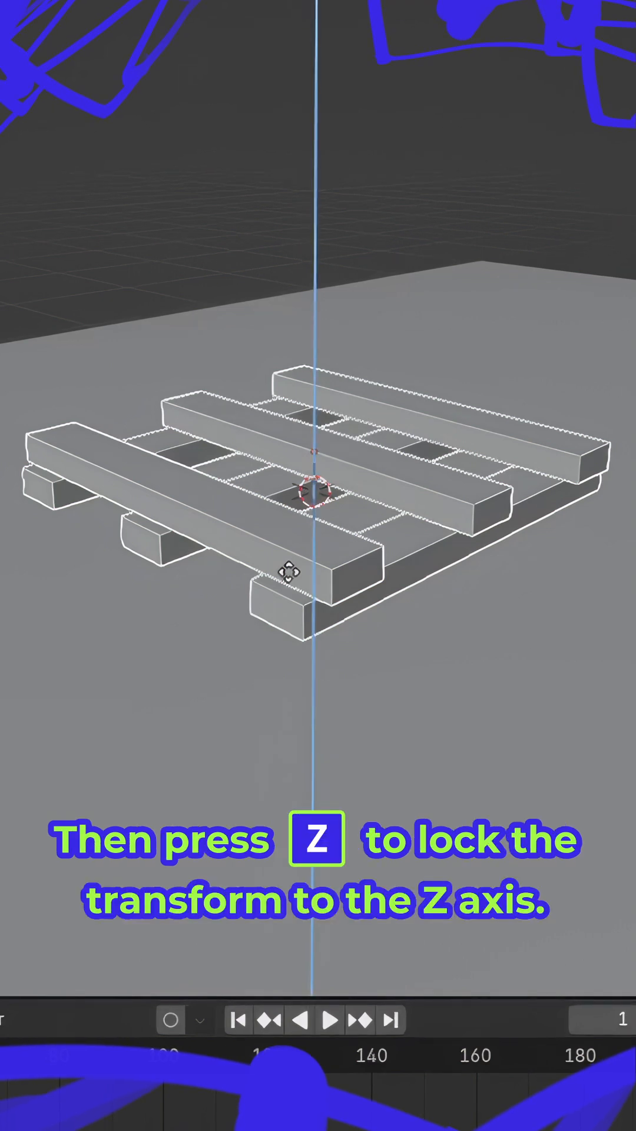
pyautogui.press('z')
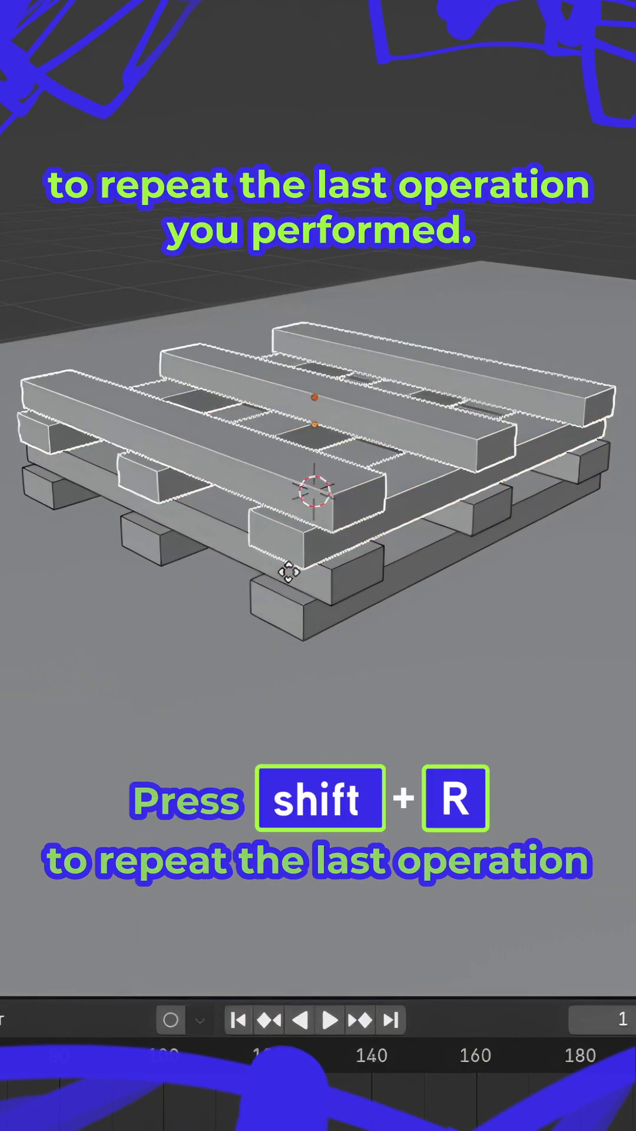
pyautogui.press('shift+r')
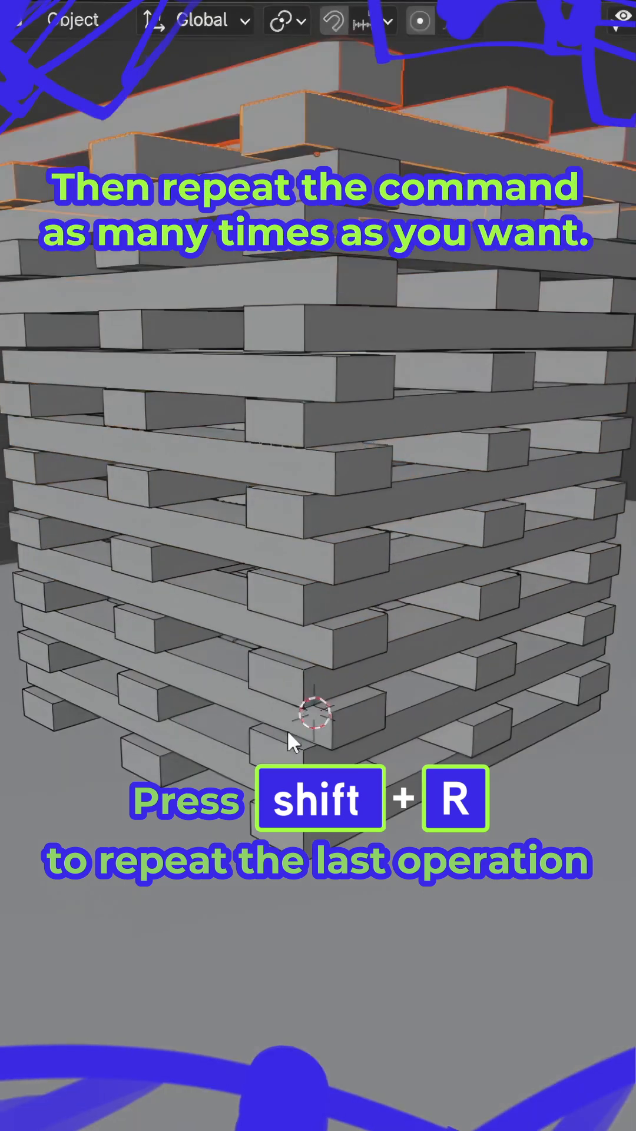
pyautogui.press('shift+r')
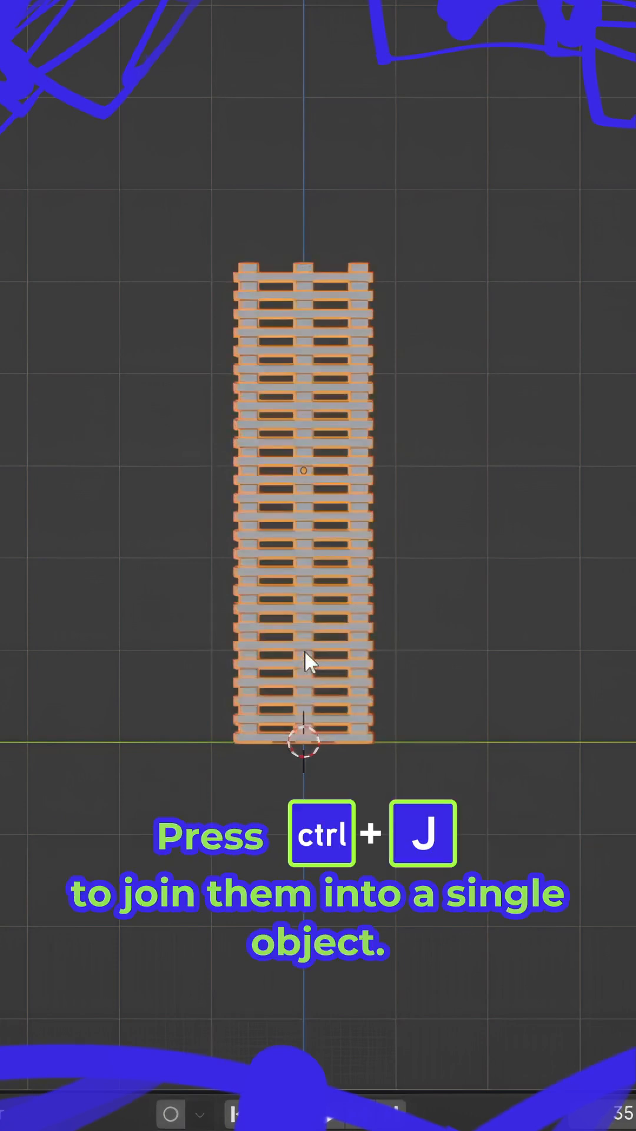
pyautogui.moveTo(252, 396)
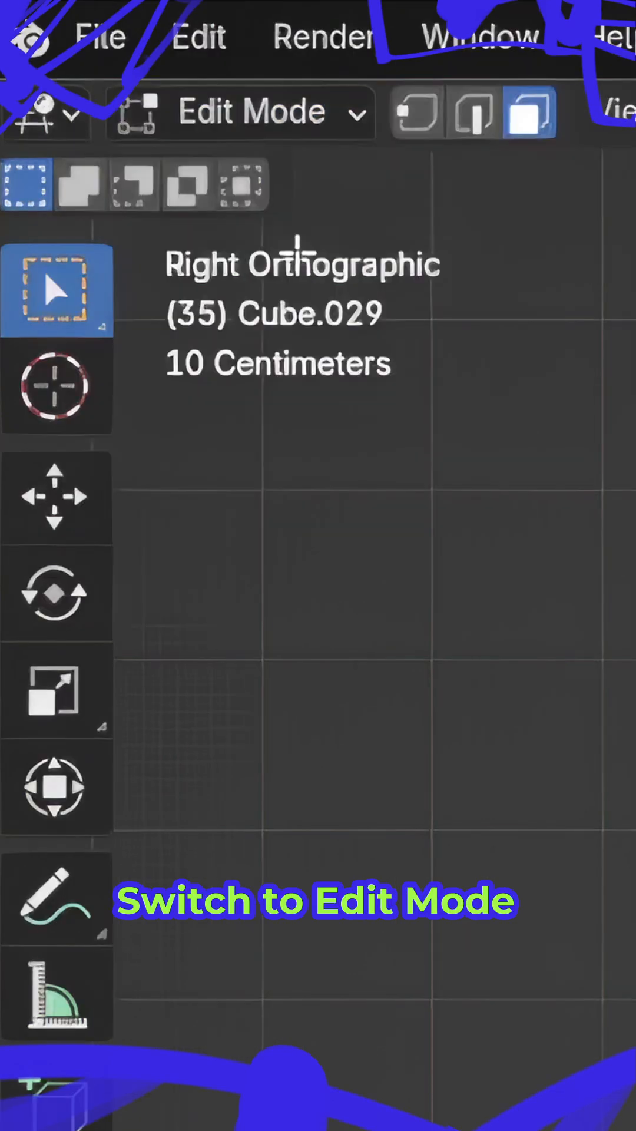
# Separate the joined tower by loose parts and set every block's origin to its geometry.
pyautogui.click(120, 95)
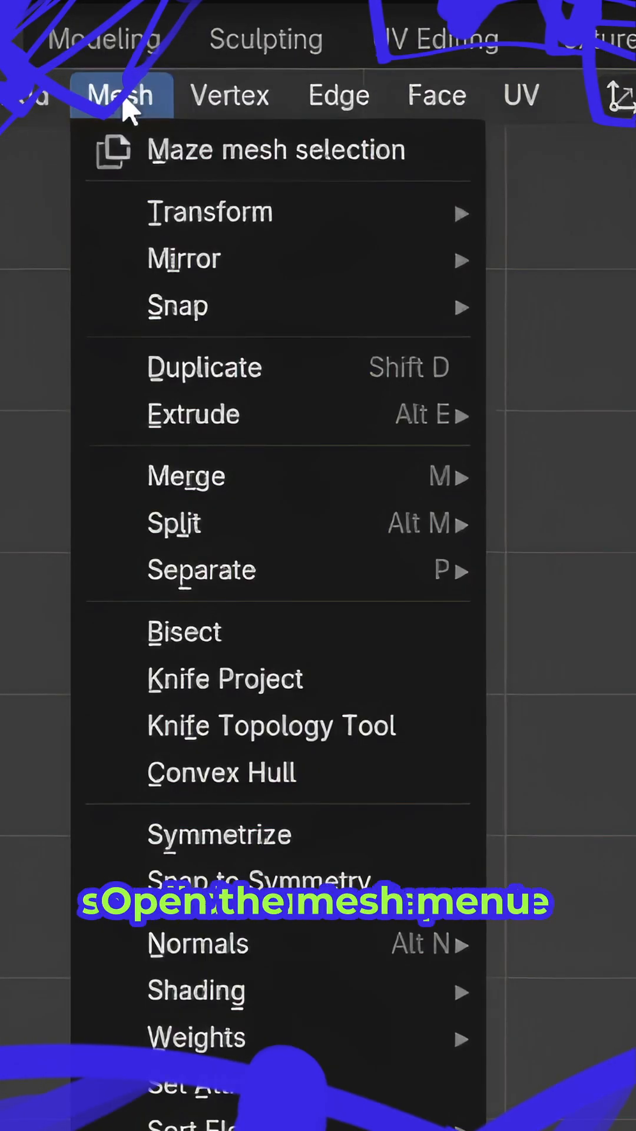
pyautogui.click(201, 570)
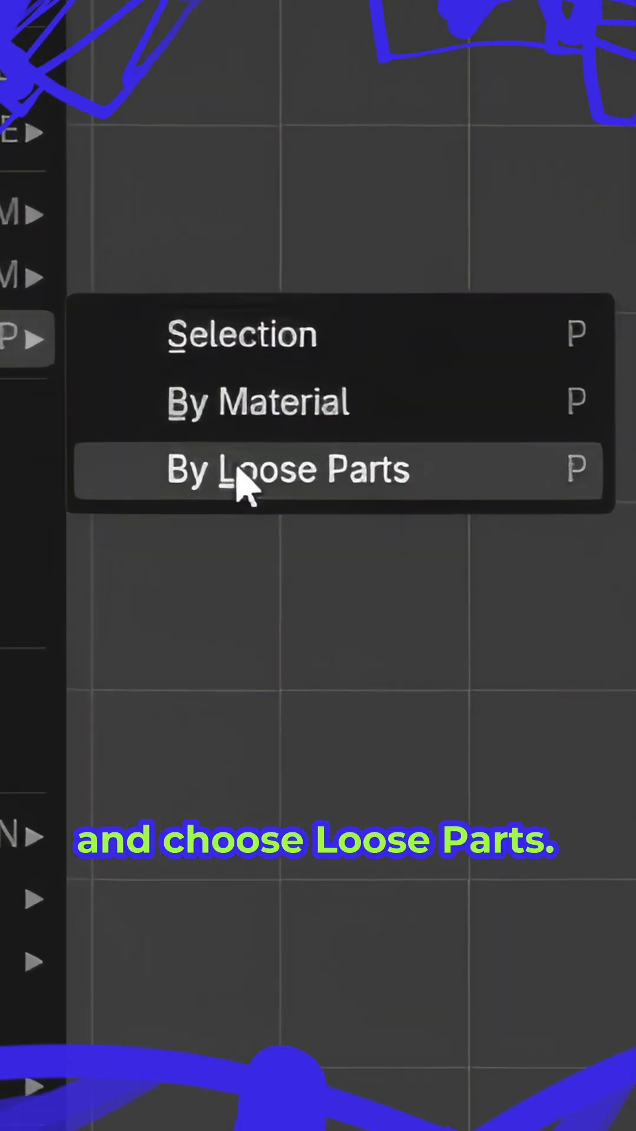
pyautogui.click(289, 469)
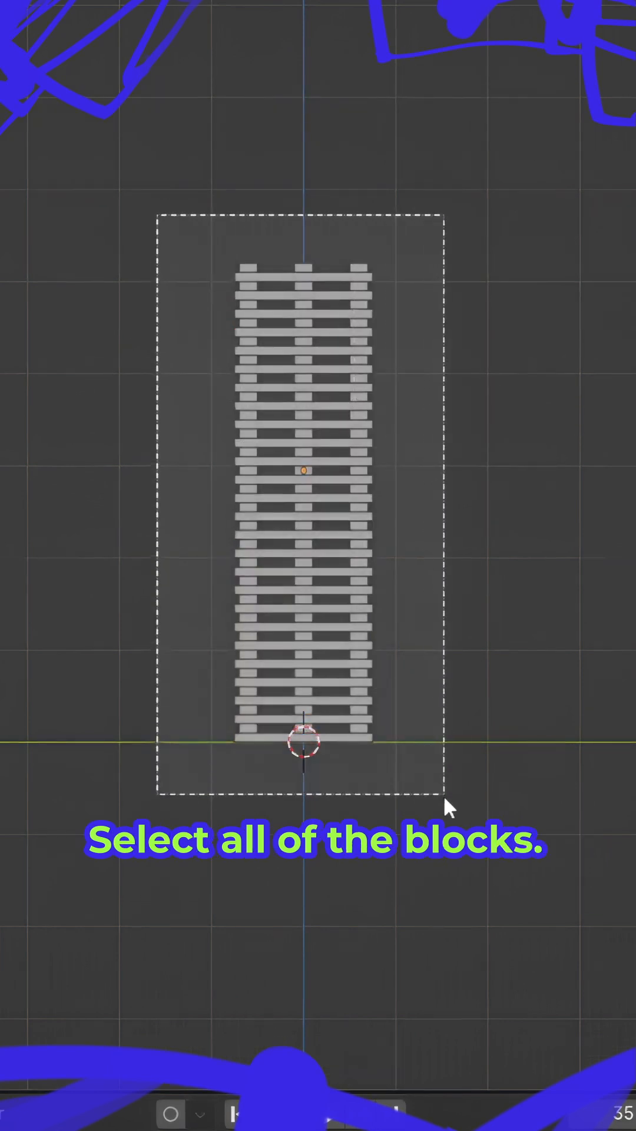
pyautogui.rightClick(303, 469)
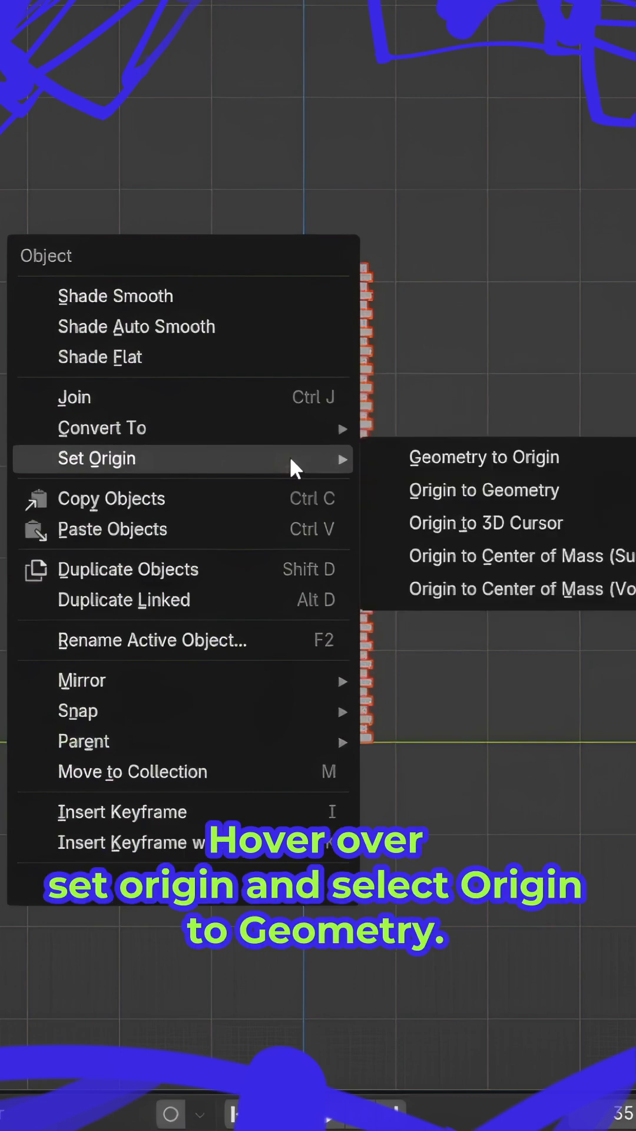
pyautogui.click(484, 490)
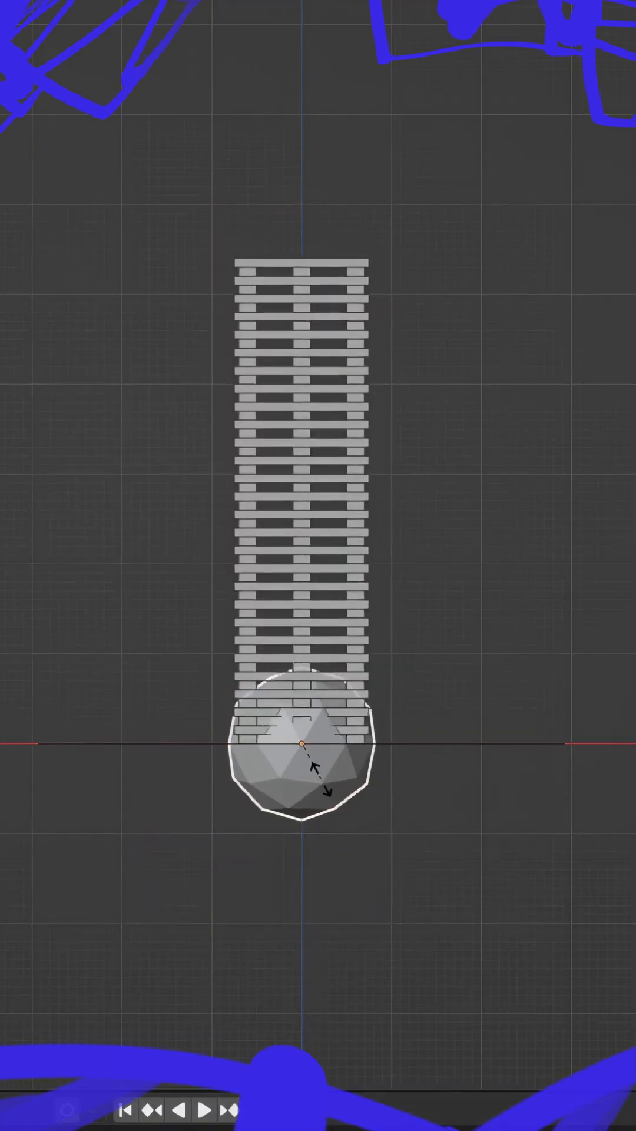
# Scale the ico sphere down beside the tower and keyframe its start location.
pyautogui.moveTo(302, 767); pyautogui.dragTo(74, 555)
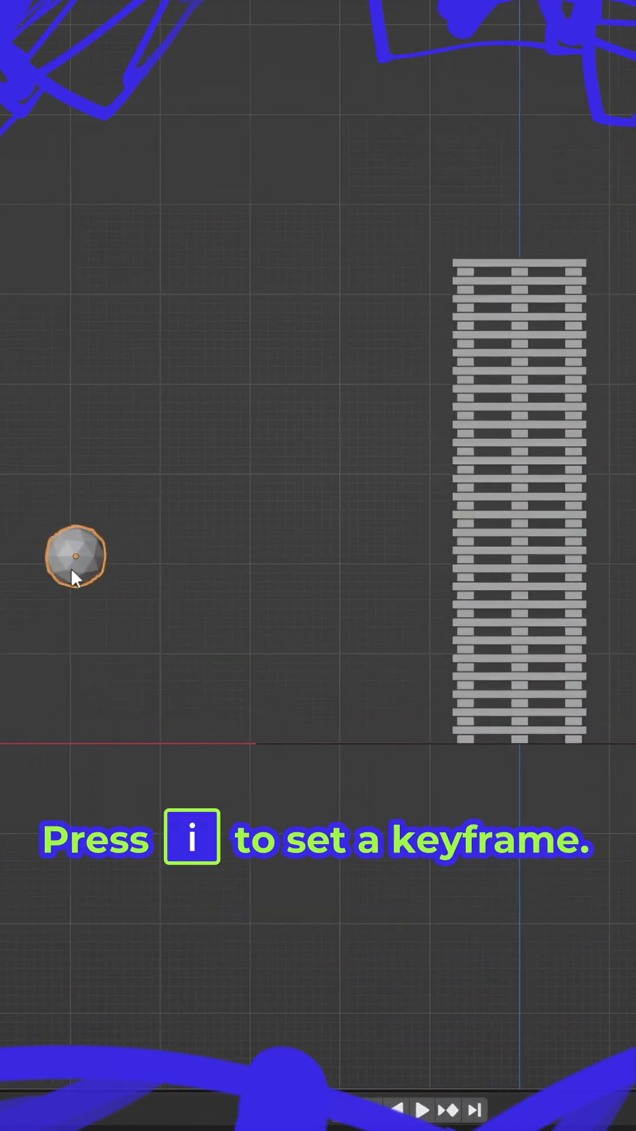
pyautogui.press('i')
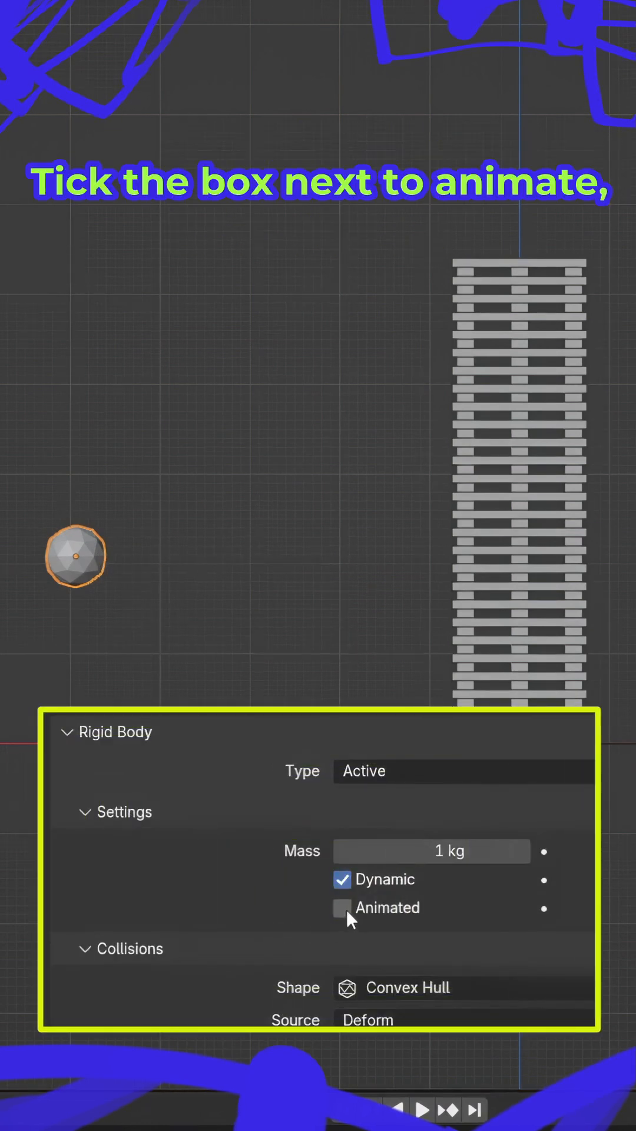
# Keyframe the sphere's rigid body Animated setting on, then off at the tower.
pyautogui.click(342, 908)
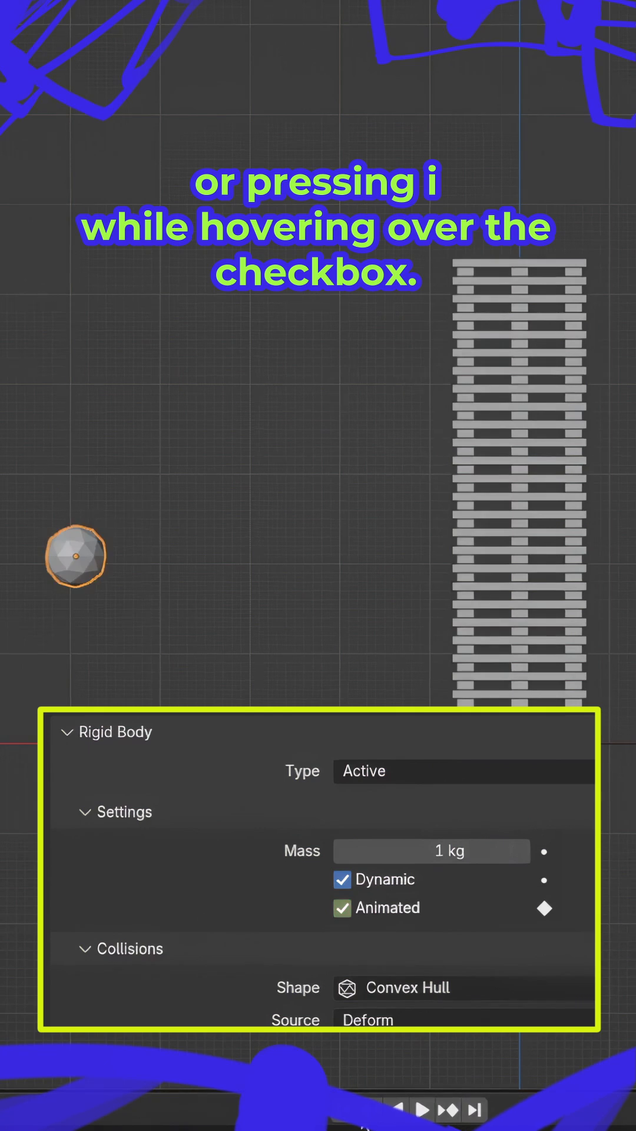
pyautogui.click(448, 1109)
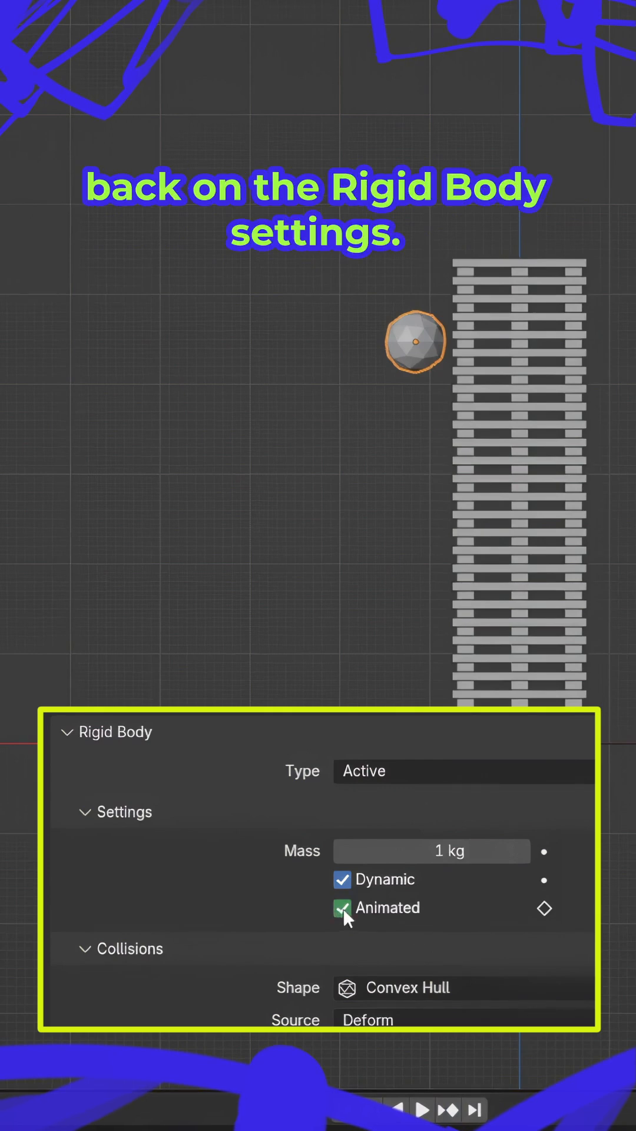
pyautogui.click(342, 908)
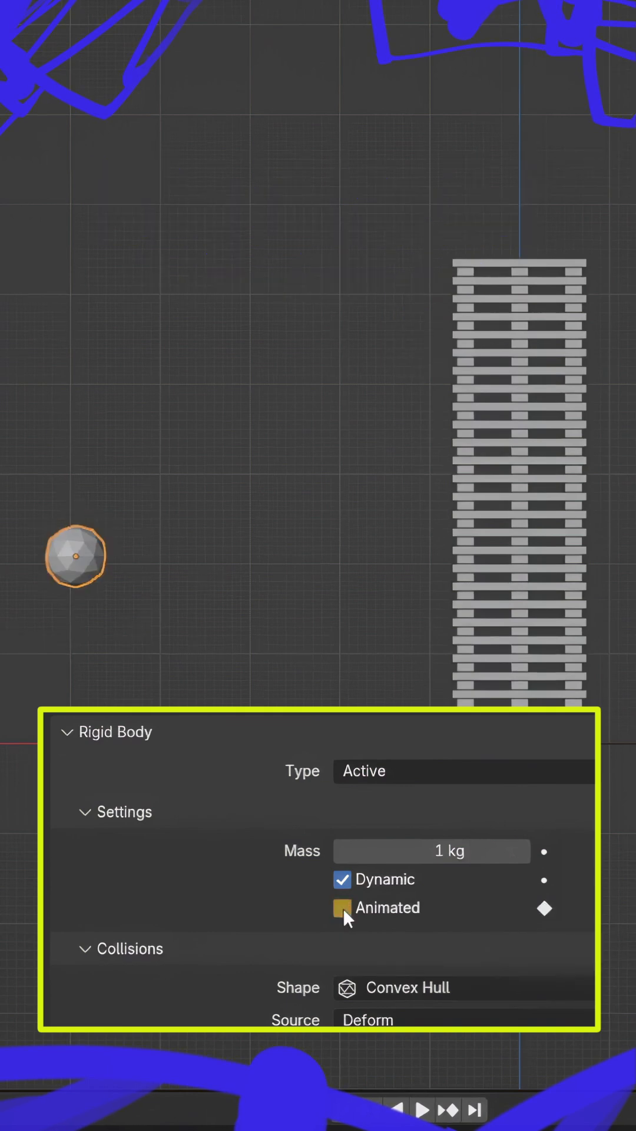
pyautogui.click(423, 1110)
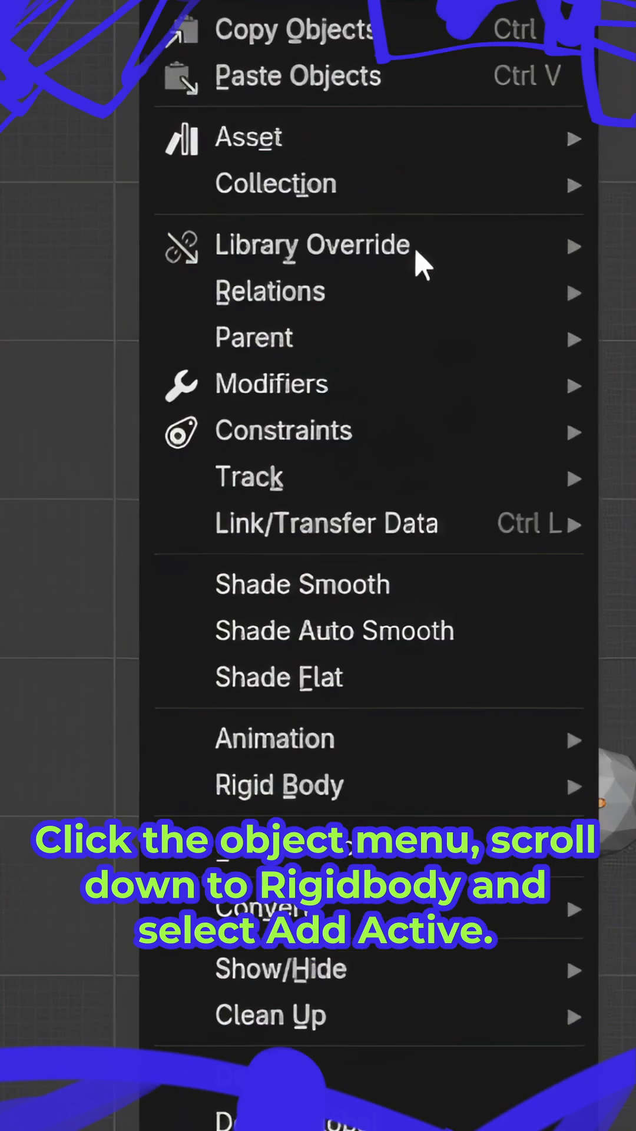
# Add active rigid body physics to the selected tower blocks.
pyautogui.click(278, 785)
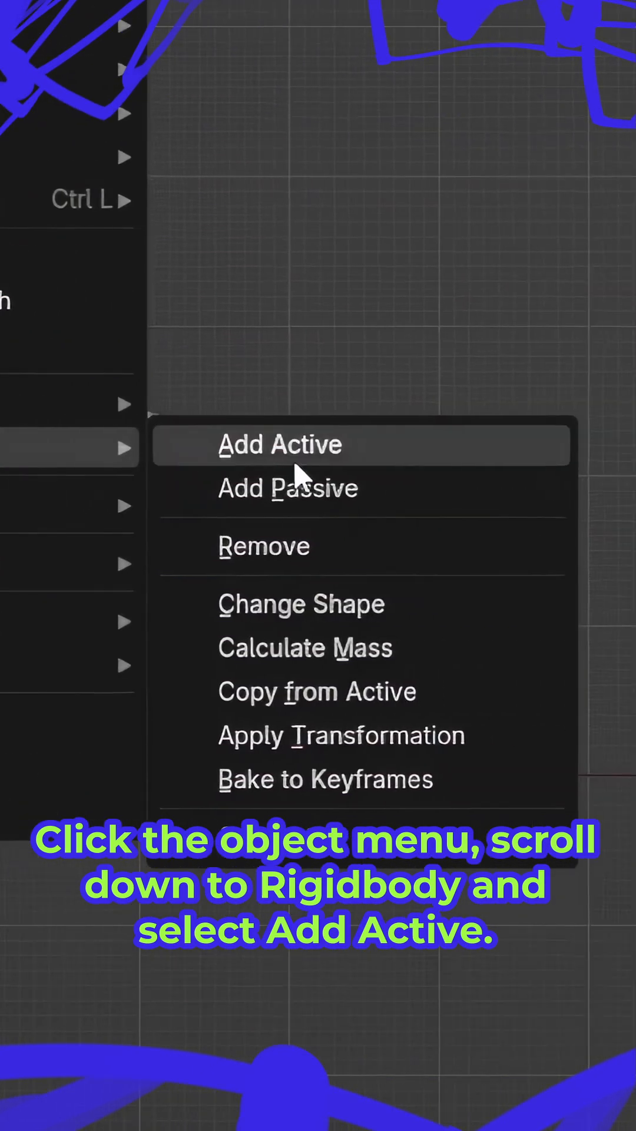